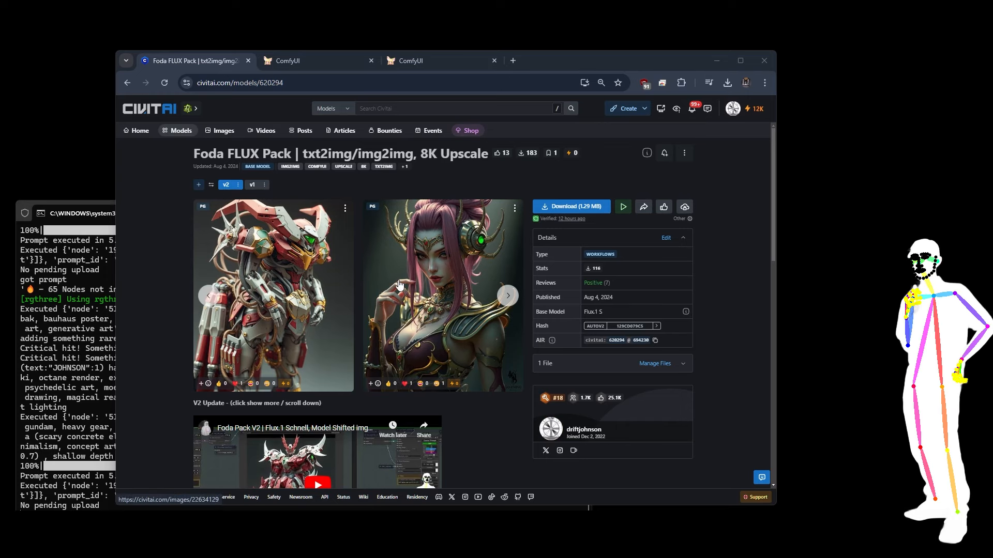
# Scroll the Foda FLUX Pack page to the v1–v3 feature list and the 'You will need' section
pyautogui.scroll(-3)
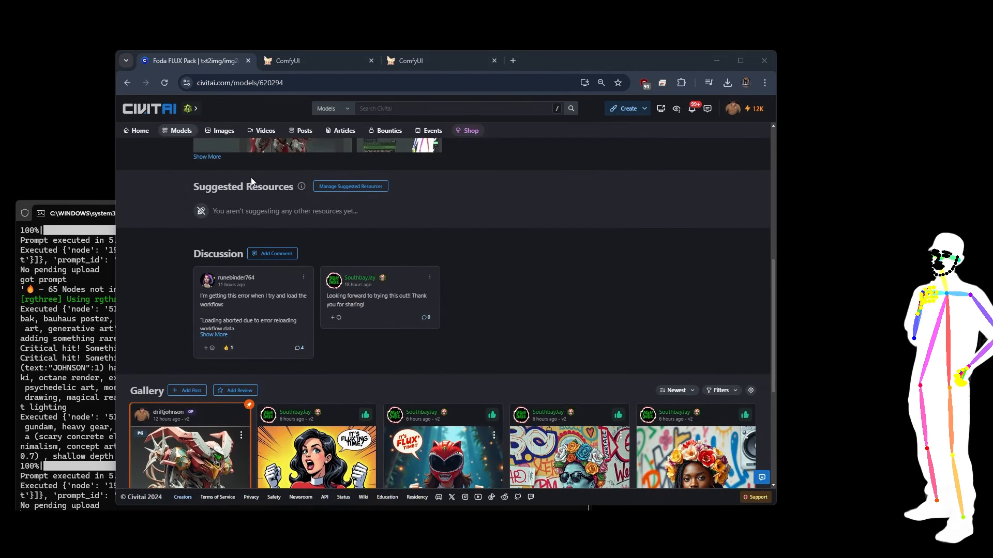
pyautogui.scroll(3)
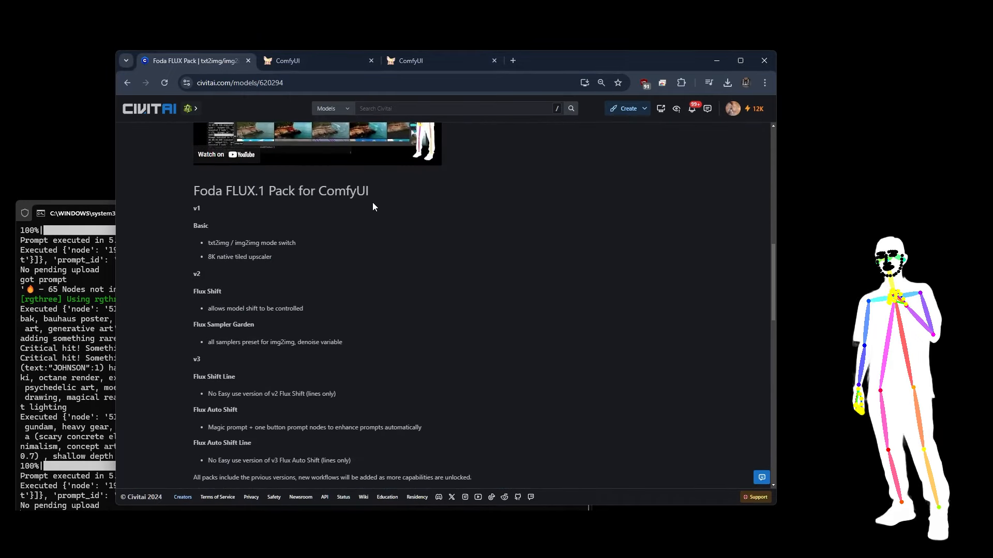
pyautogui.scroll(-3)
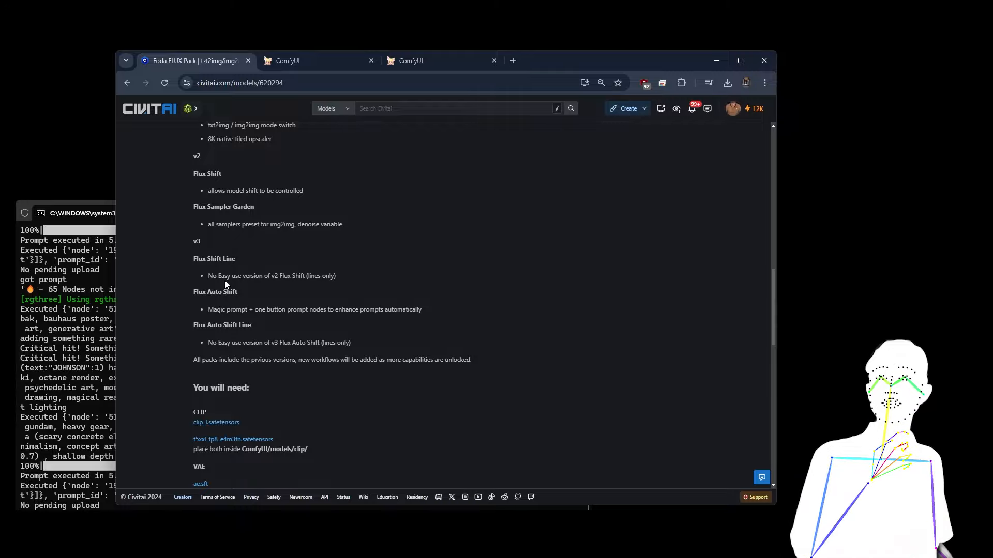
pyautogui.doubleClick(214, 259)
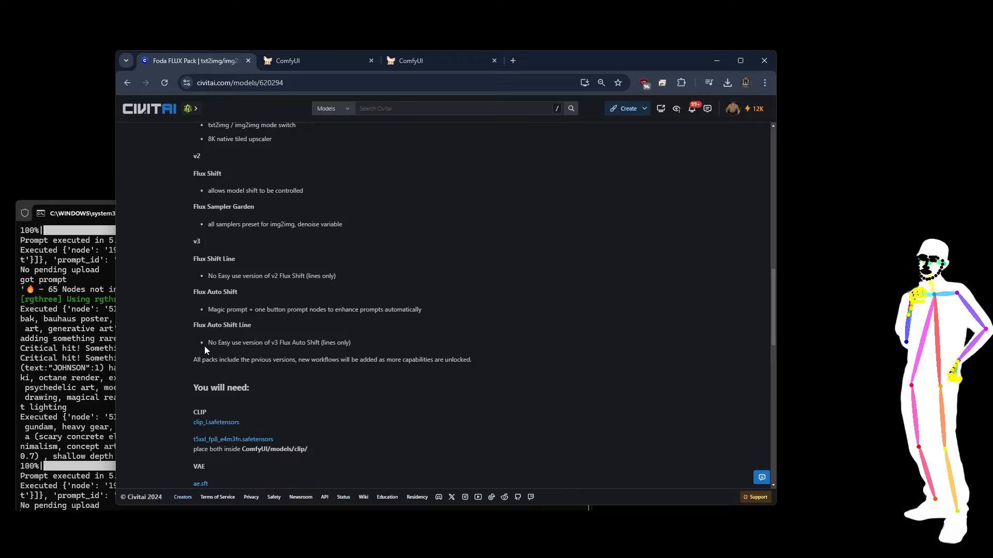
pyautogui.moveTo(208, 342); pyautogui.dragTo(277, 342)
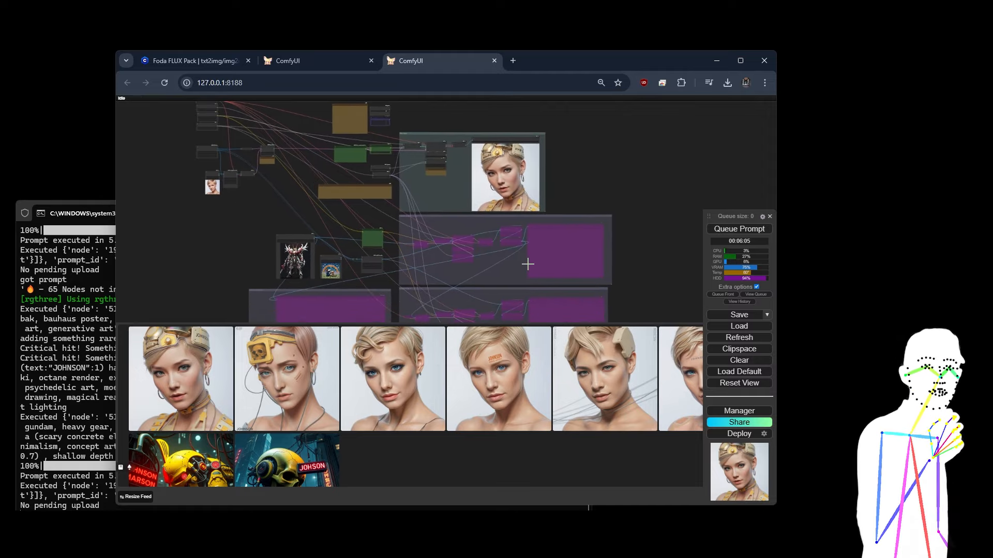
pyautogui.moveTo(548, 125)
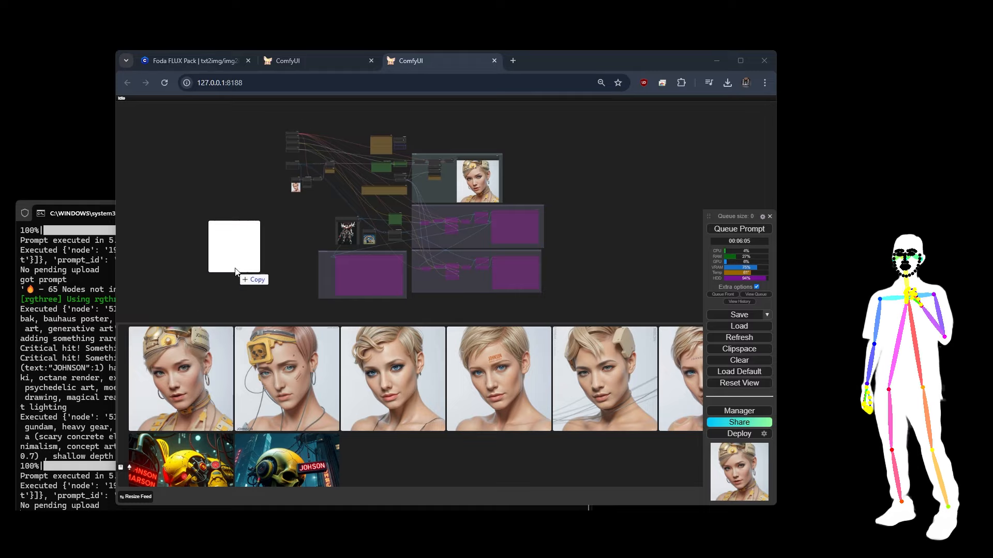
# Drop the Foda workflow image onto the canvas to load the Flux Auto Shift img2img graph
pyautogui.moveTo(443, 190); pyautogui.dragTo(494, 240)
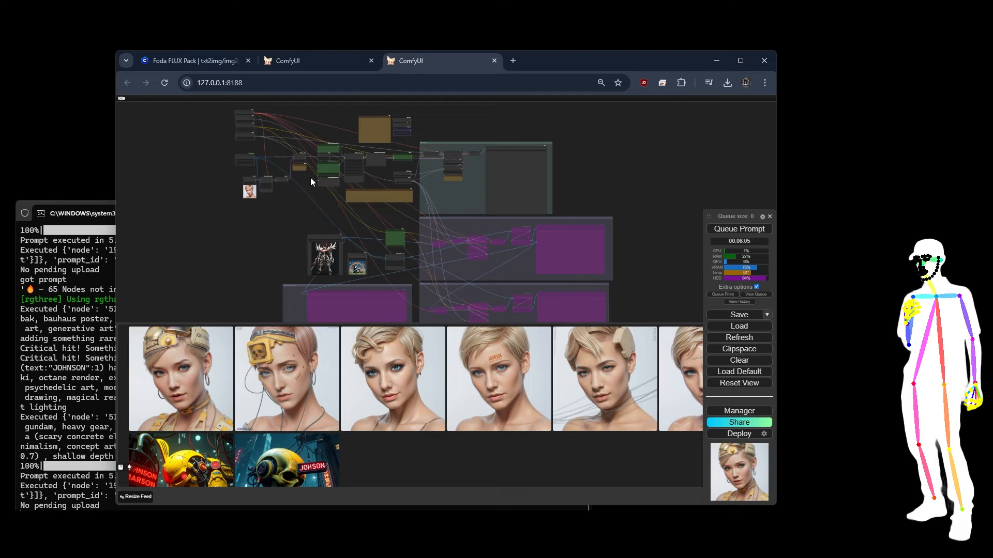
pyautogui.moveTo(265, 123)
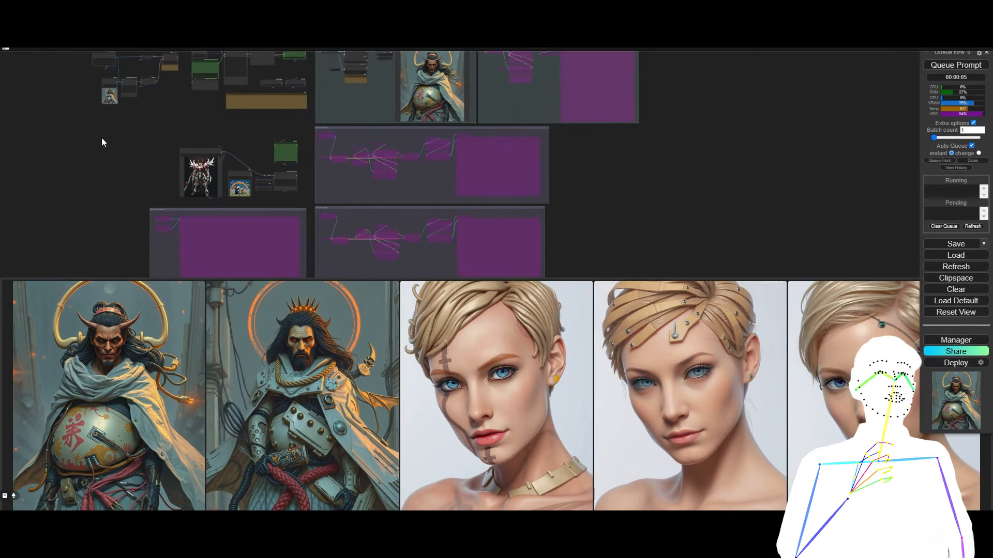
# Queue two generation runs of the img2img workflow
pyautogui.click(956, 65)
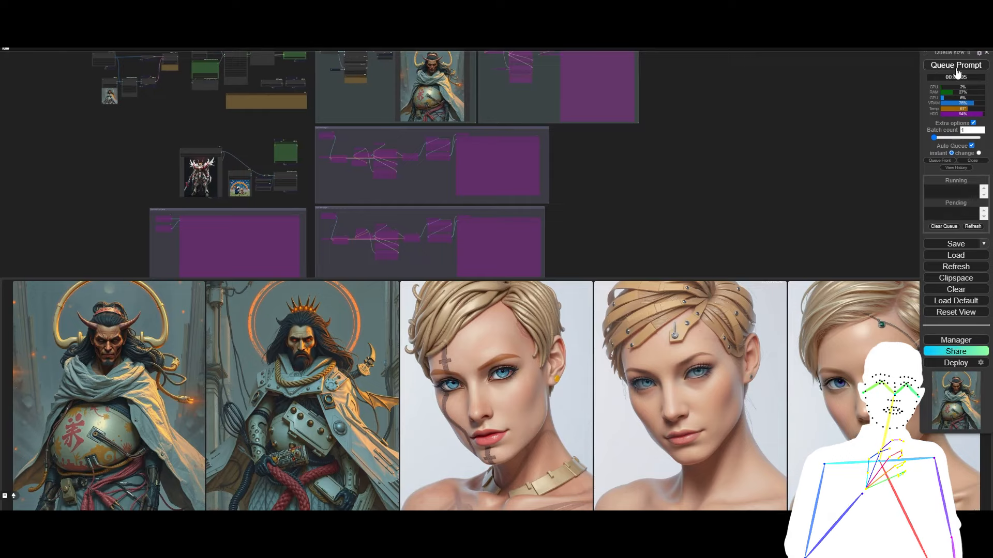
pyautogui.click(956, 64)
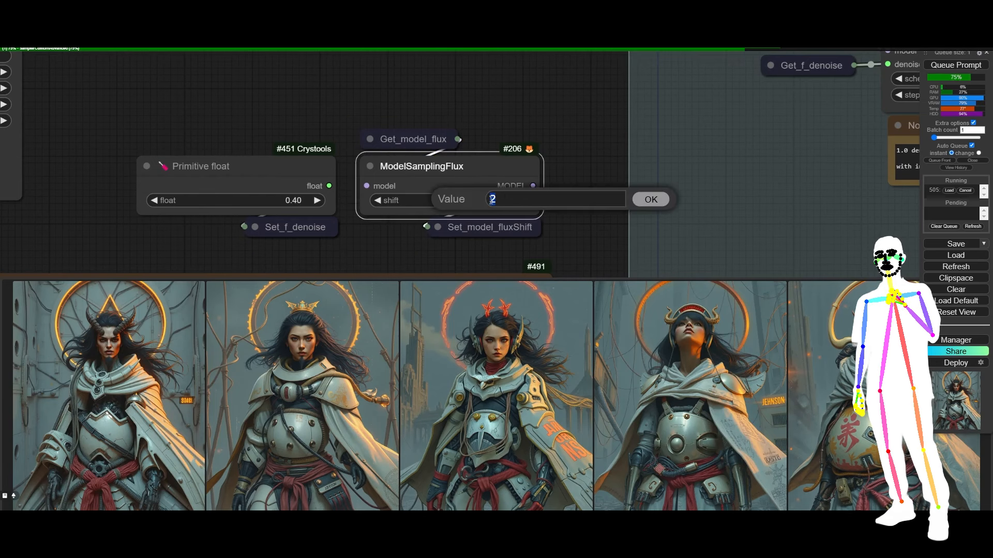
# Enter 0.5 as the ModelSamplingFlux shift value and confirm it
pyautogui.write('1')
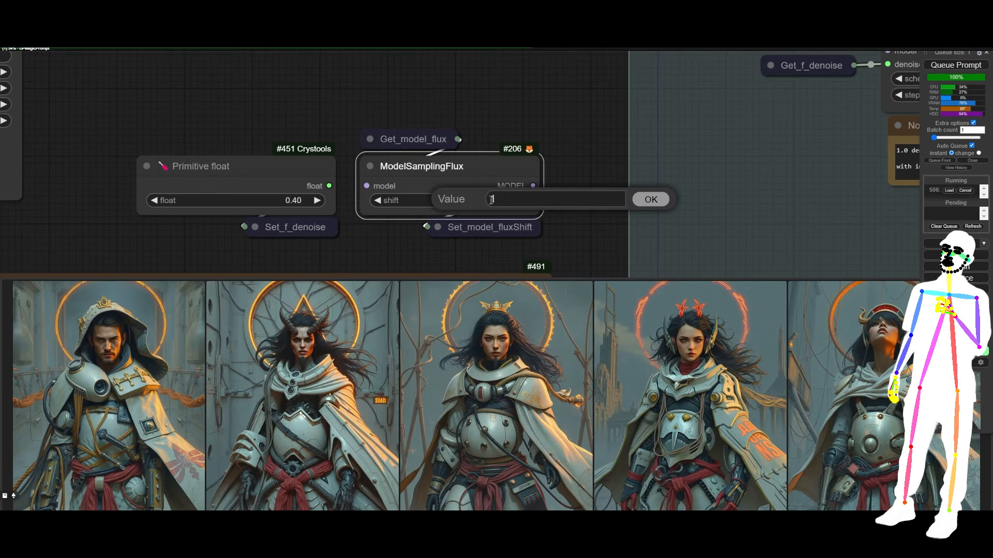
pyautogui.write('0')
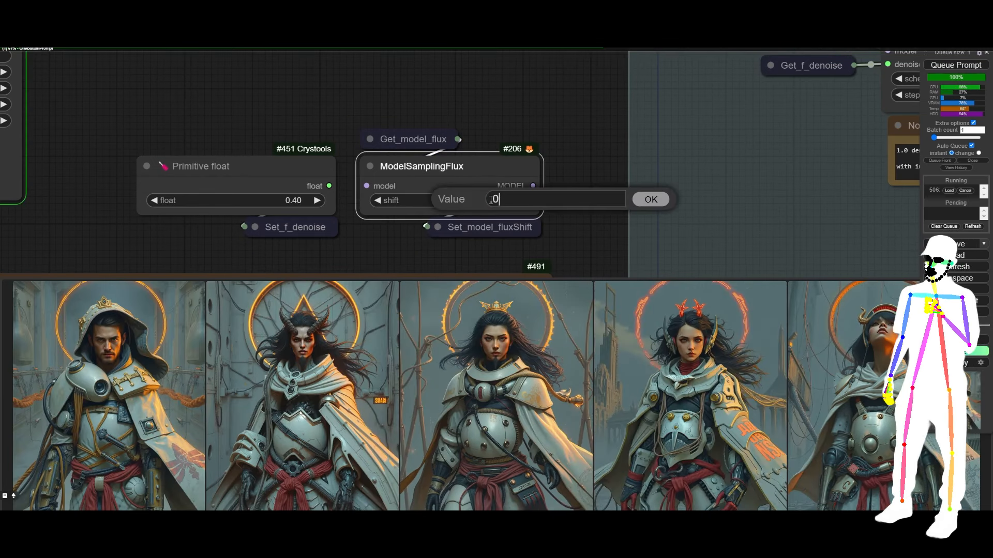
pyautogui.write('0.05')
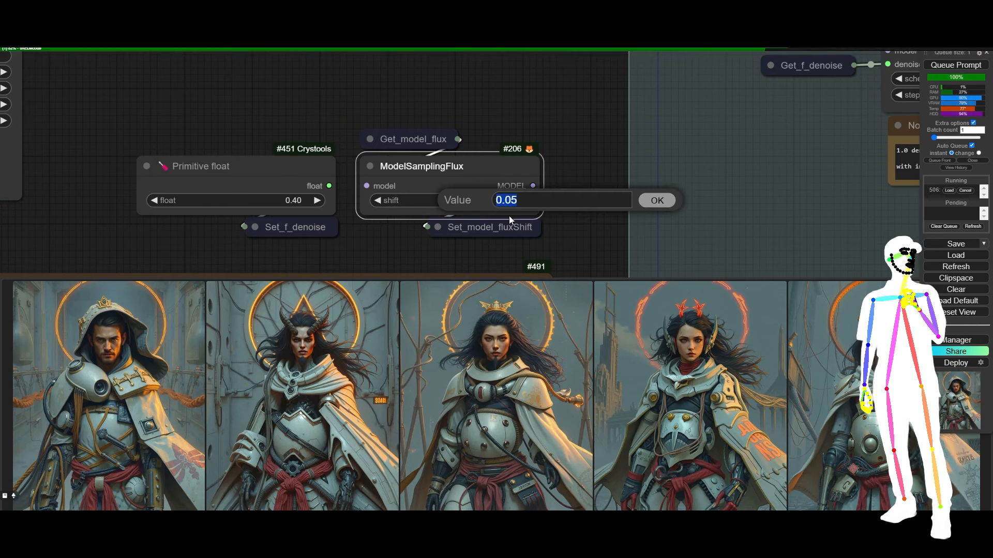
pyautogui.write('0.5')
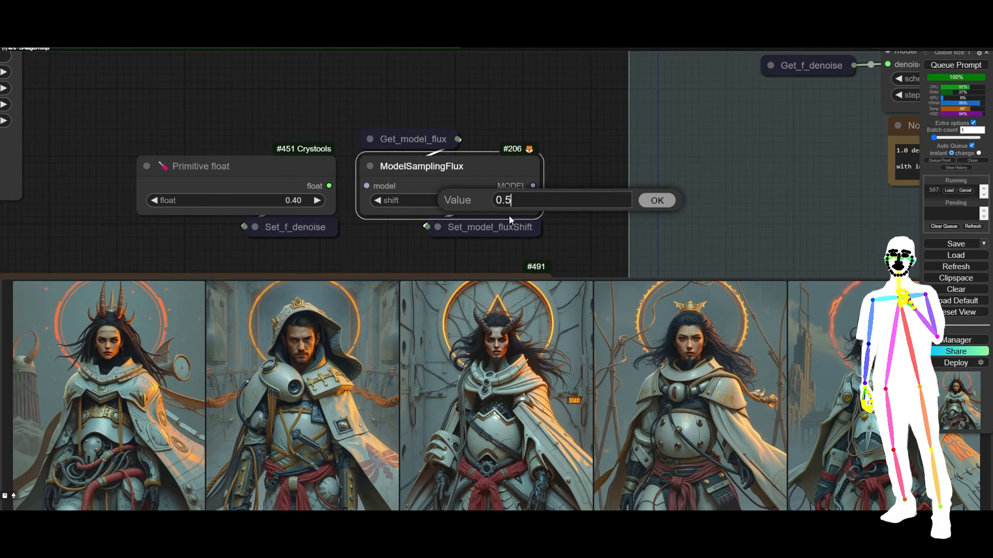
pyautogui.click(656, 200)
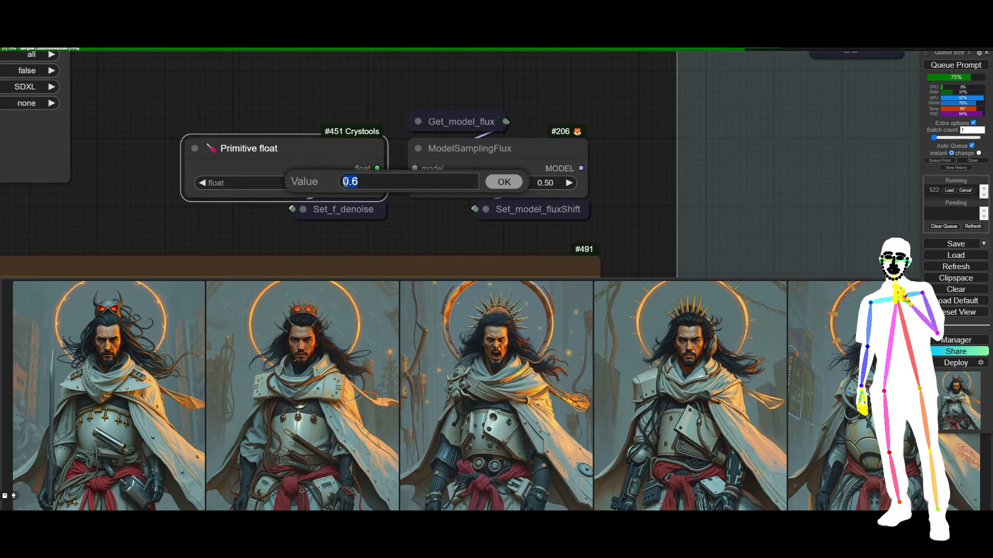
# Confirm the 0.6 denoise value and a ModelSamplingFlux shift of 1
pyautogui.click(503, 182)
pyautogui.write('1')
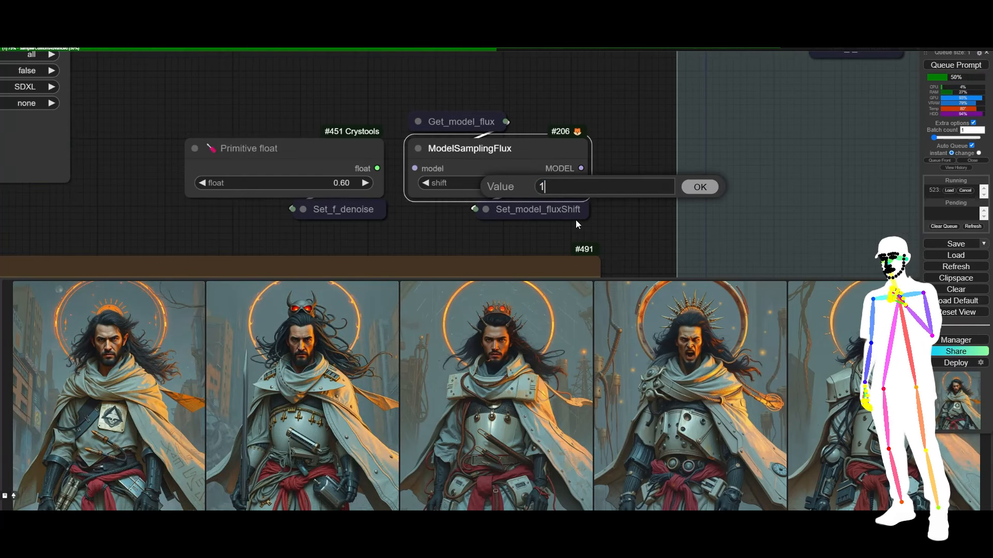
pyautogui.click(699, 187)
pyautogui.write('0.')
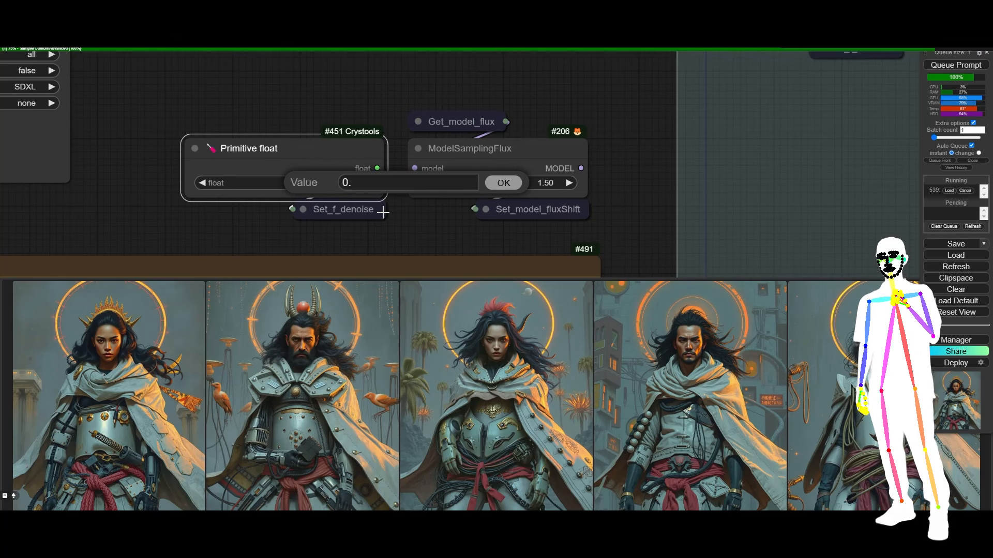
# Confirm a lower denoise value, then bring denoise down to 0.20
pyautogui.click(502, 183)
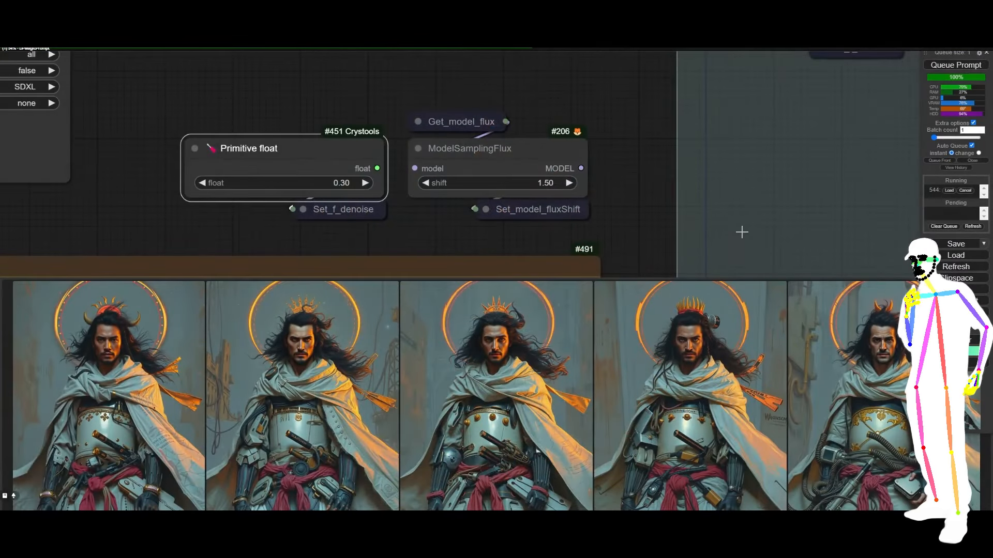
pyautogui.click(496, 395)
pyautogui.write('2.5')
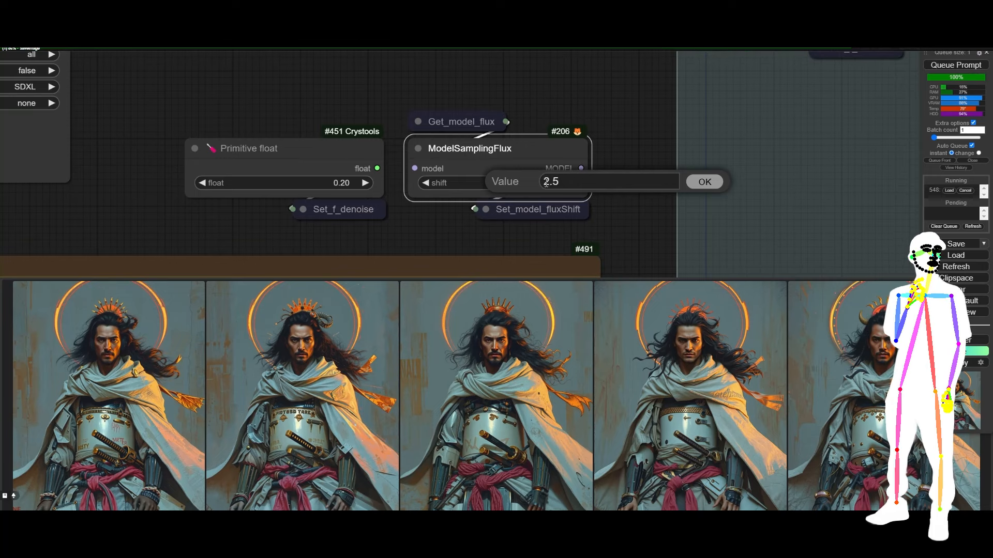
# Confirm the 2.5 shift and close the enlarged warrior image preview
pyautogui.click(703, 181)
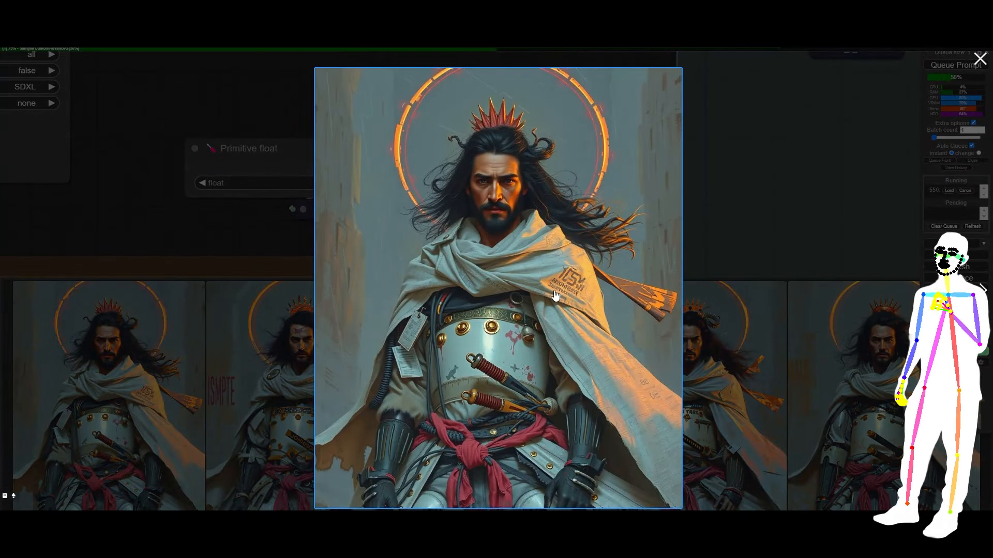
pyautogui.click(979, 58)
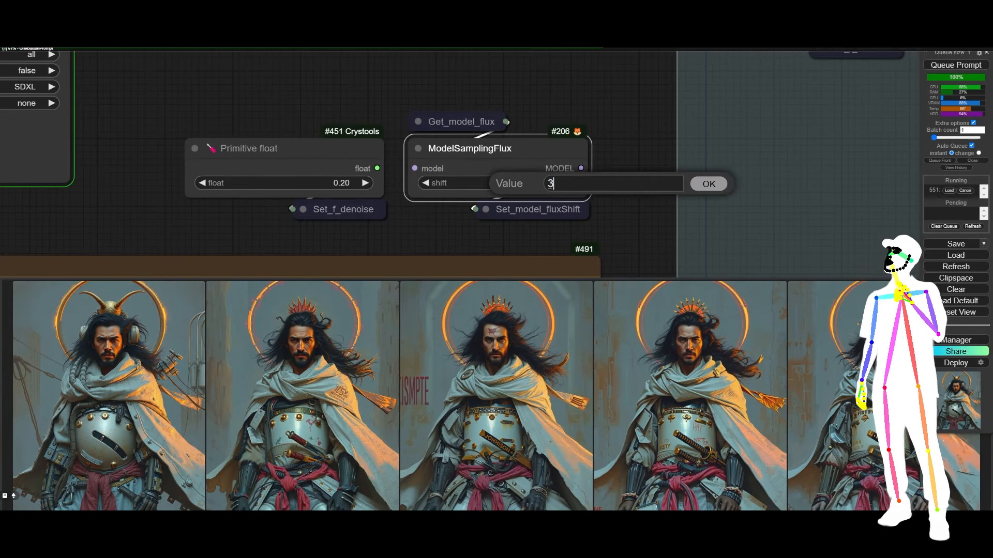
pyautogui.click(707, 183)
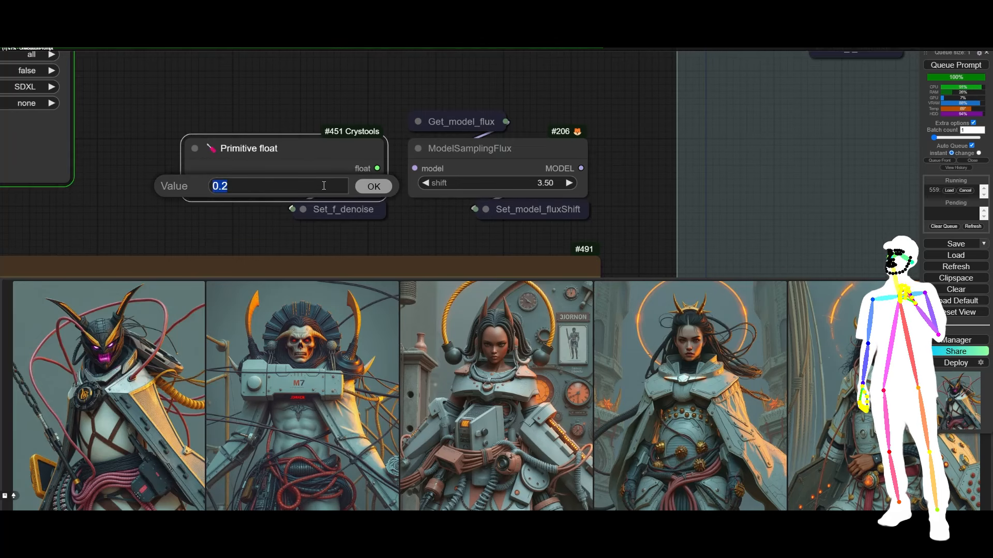
# Begin entering the 0.10 denoise value in the Primitive float widget
pyautogui.write('0')
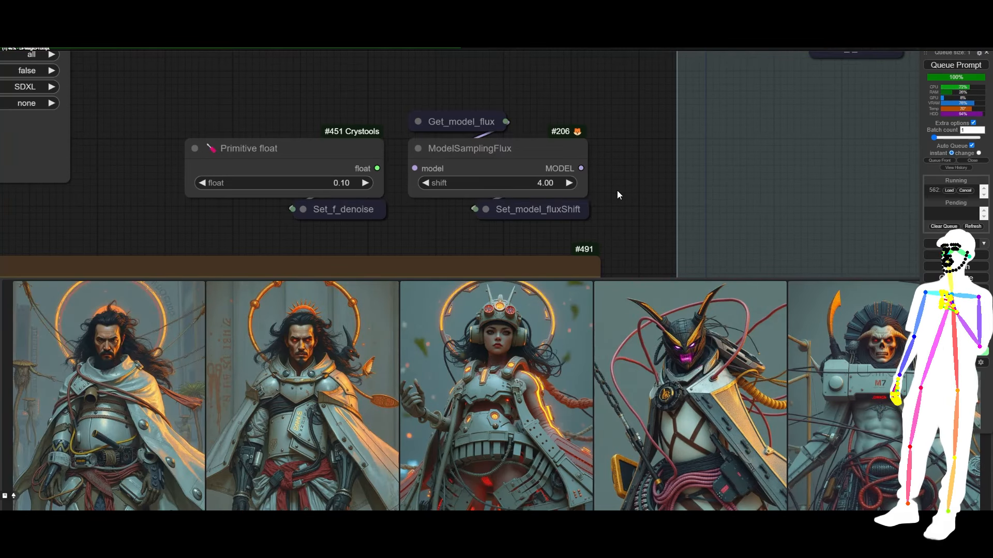
# Review the new denoise 0.10, shift 4.00 robot images in the preview strip
pyautogui.click(108, 393)
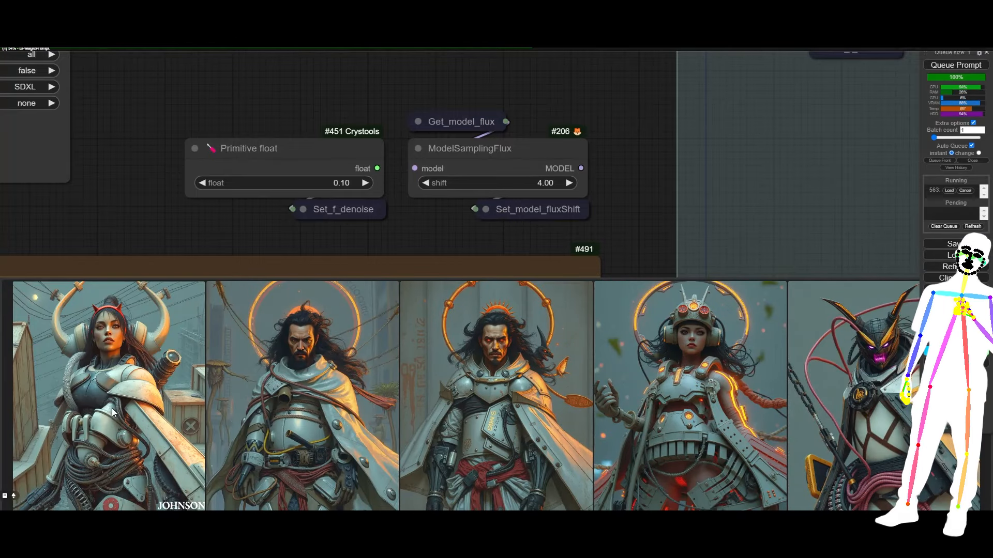
pyautogui.click(108, 393)
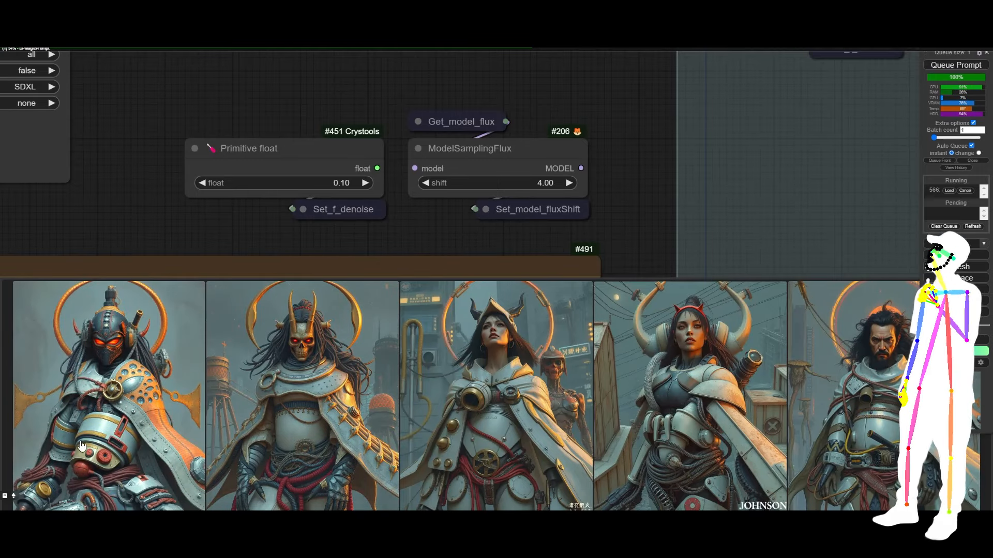
pyautogui.click(108, 392)
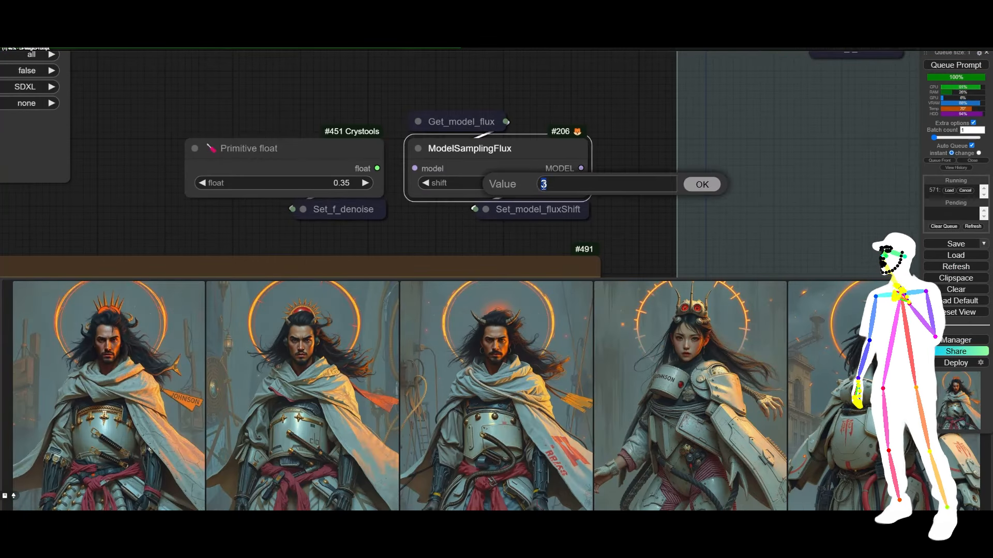
# Confirm the shift value, then start re-editing the Flux shift toward about 2.9
pyautogui.click(701, 184)
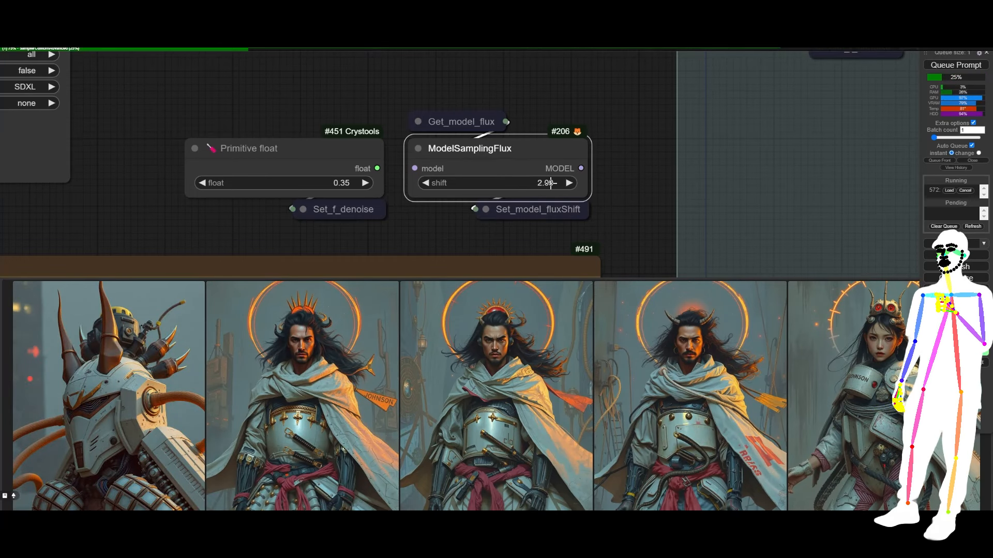
pyautogui.doubleClick(545, 182)
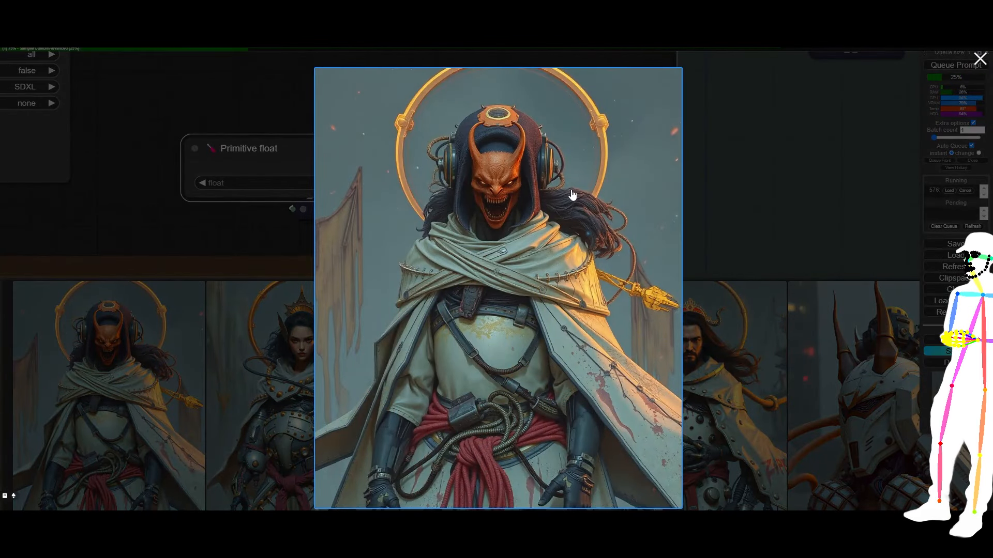
# Close the full-size demon-masked figure preview to return to the graph
pyautogui.click(980, 59)
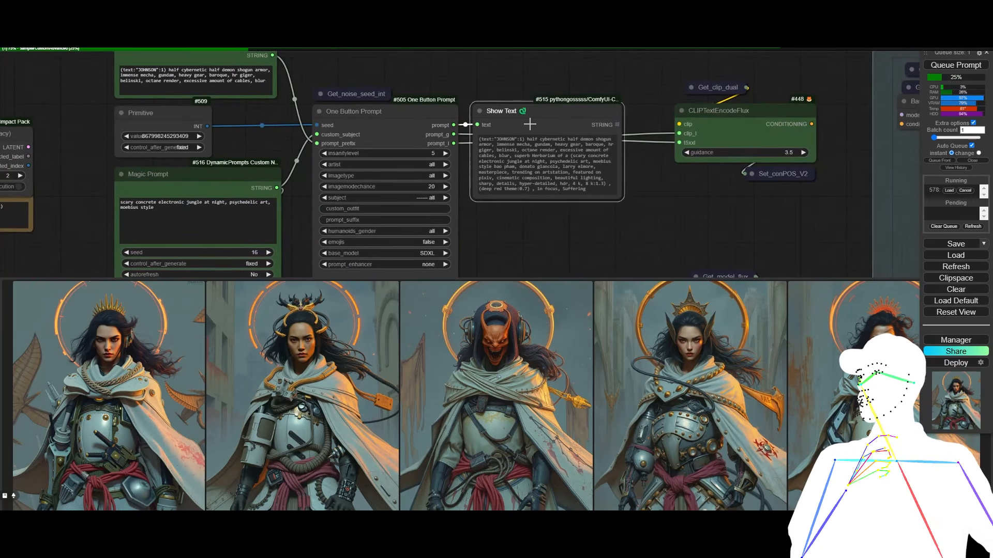
# Drag the canvas to bring the One Button Prompt settings closer into view
pyautogui.moveTo(621, 197); pyautogui.dragTo(623, 248)
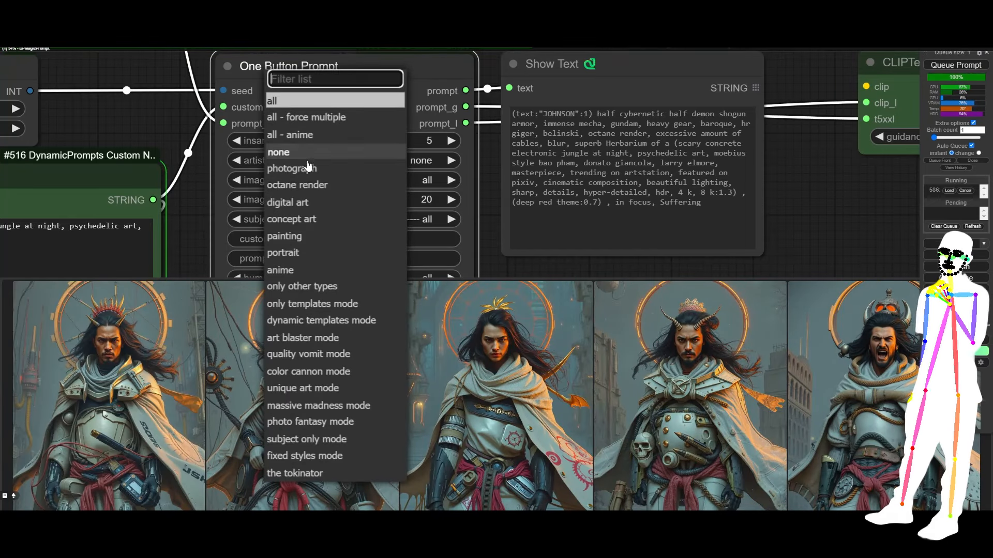
# Set image type to 'photograph' and open the subject category list
pyautogui.click(291, 167)
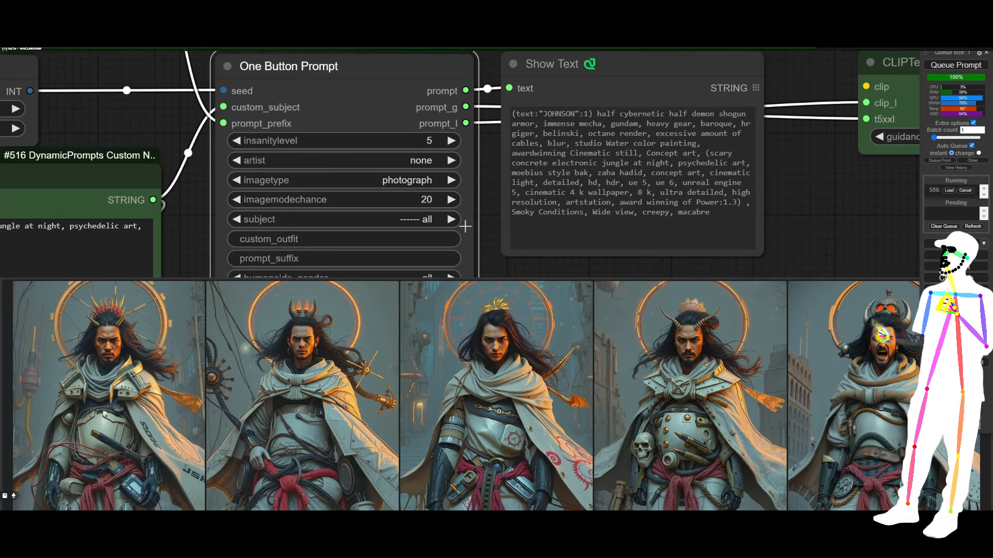
pyautogui.click(344, 220)
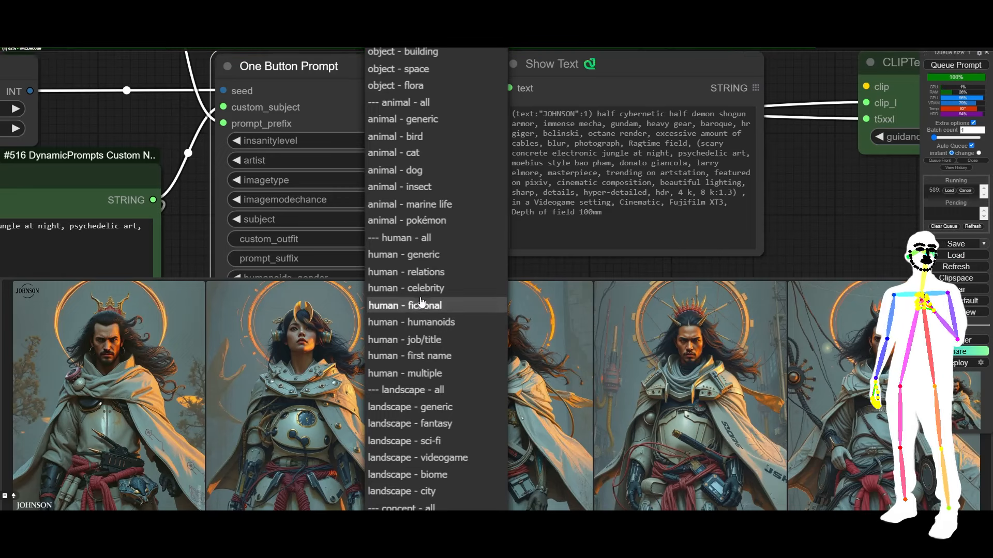
pyautogui.click(405, 305)
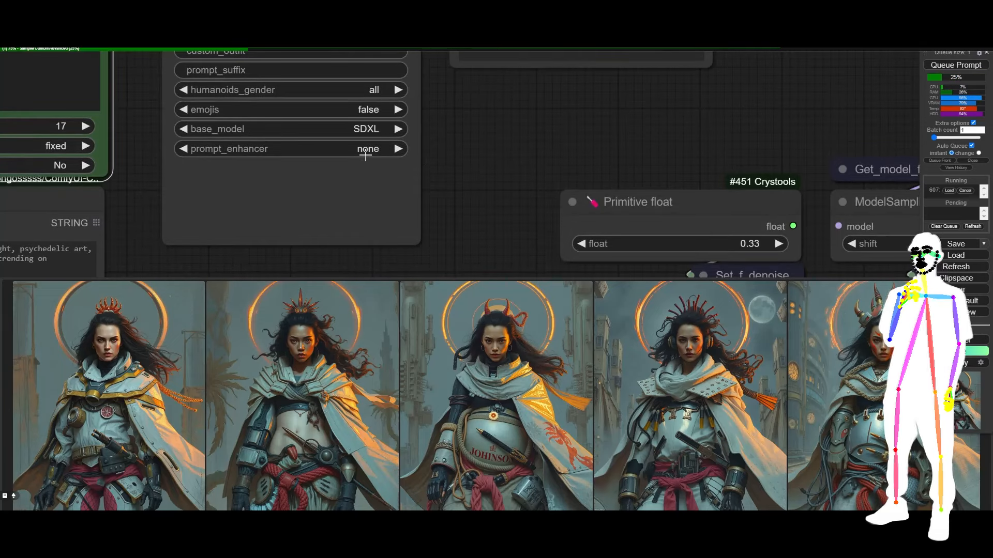
# Keep prompt enhancer at 'none' and set humanoids gender to female
pyautogui.click(367, 149)
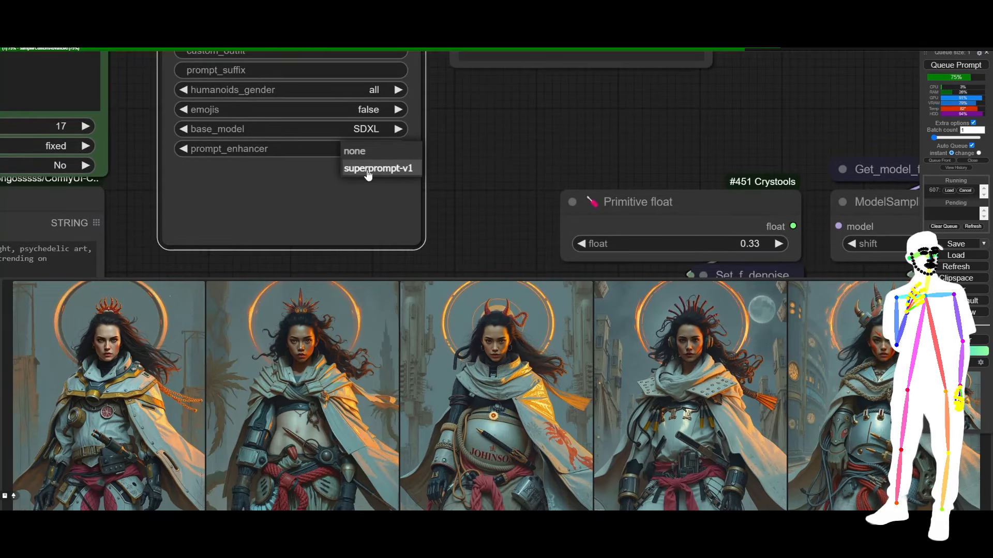
pyautogui.click(355, 150)
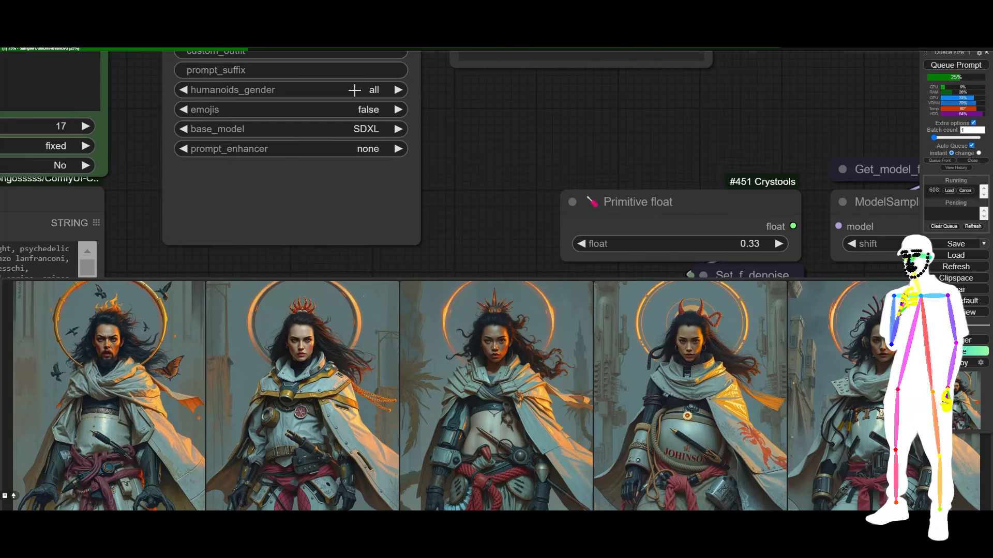
pyautogui.click(399, 89)
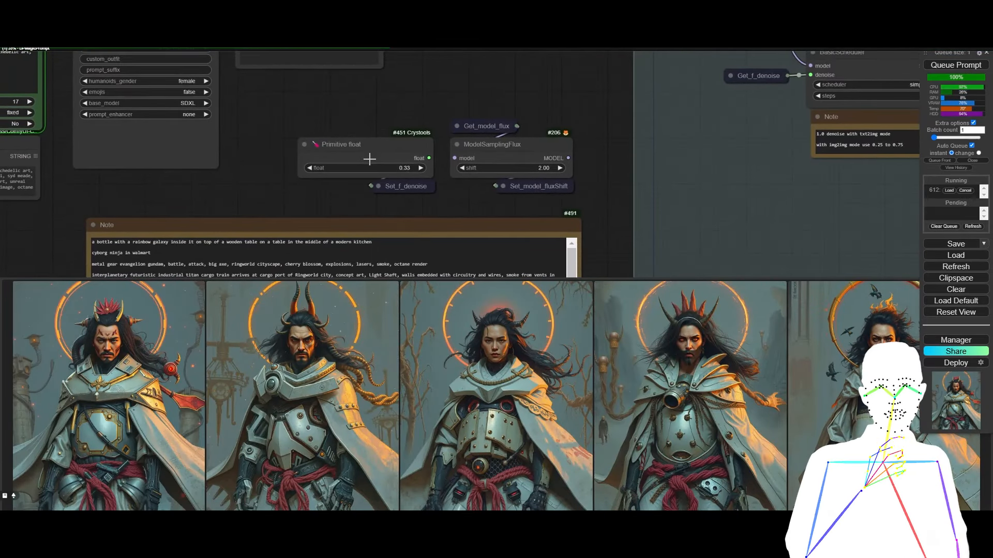
# Select the ModelSamplingFlux node to inspect its 2.00 shift, then open the first result thumbnail
pyautogui.click(366, 158)
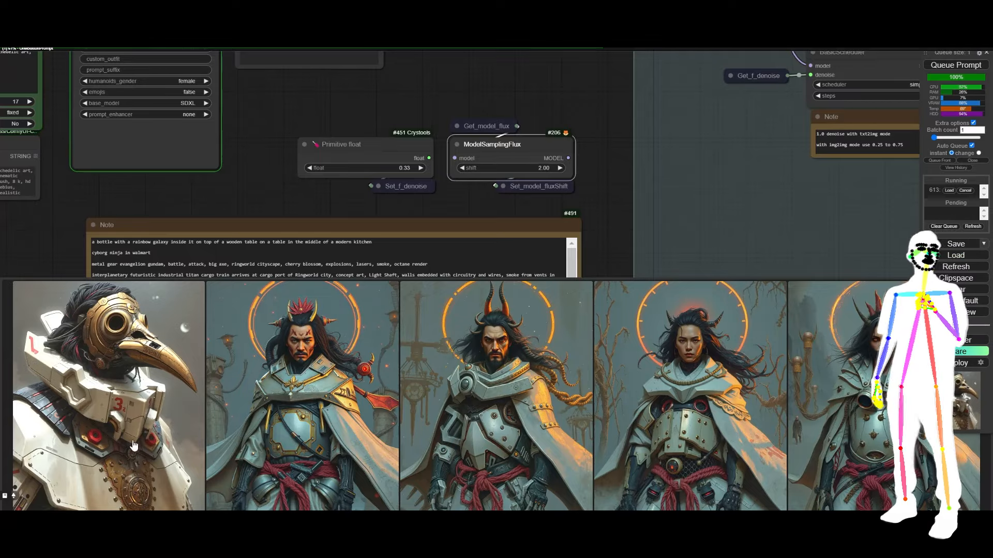
pyautogui.click(108, 393)
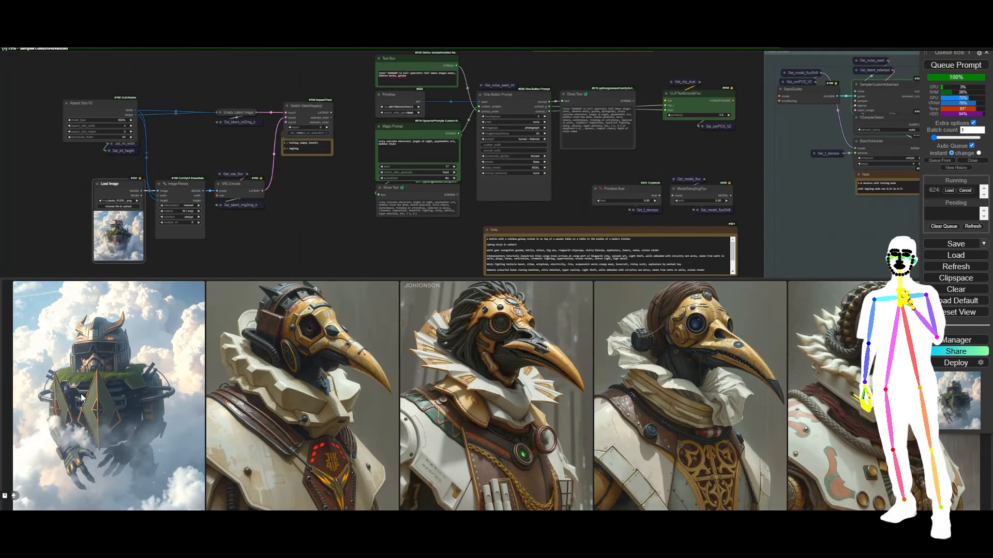
# Open the first floating-island robot thumbnail in the lightbox viewer
pyautogui.click(108, 392)
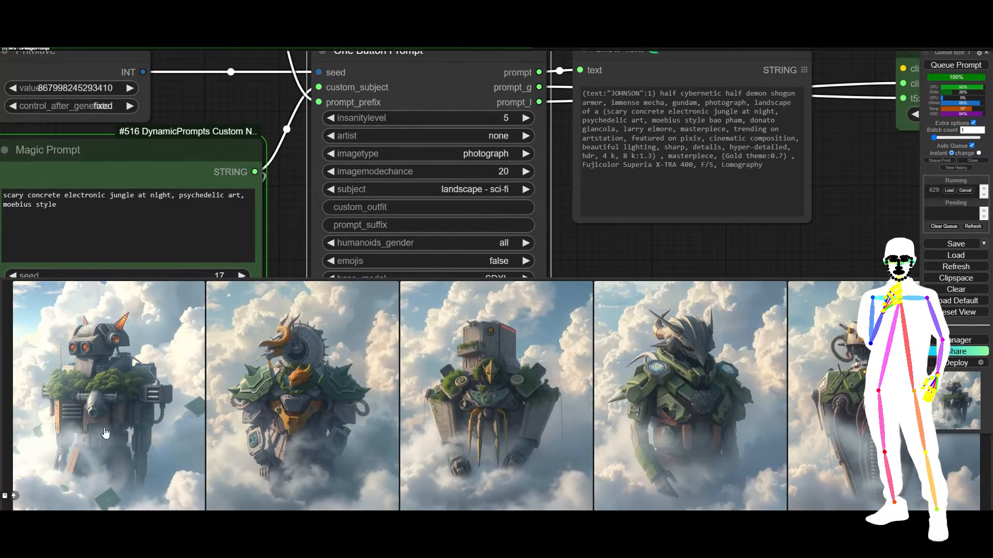
# Enlarge the first moss-topped cloud robot image for closer inspection
pyautogui.click(108, 392)
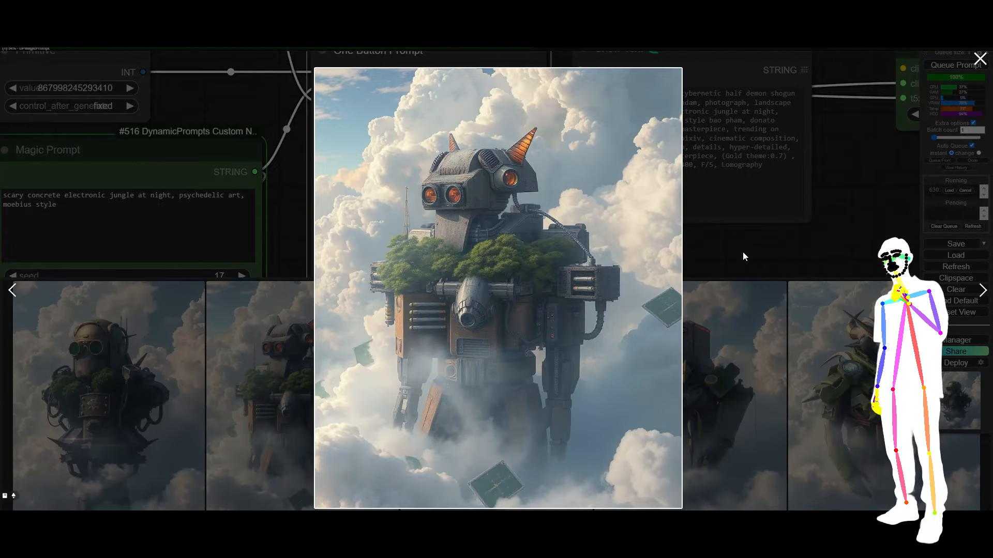
# Close the lightbox preview of the robot image
pyautogui.click(980, 59)
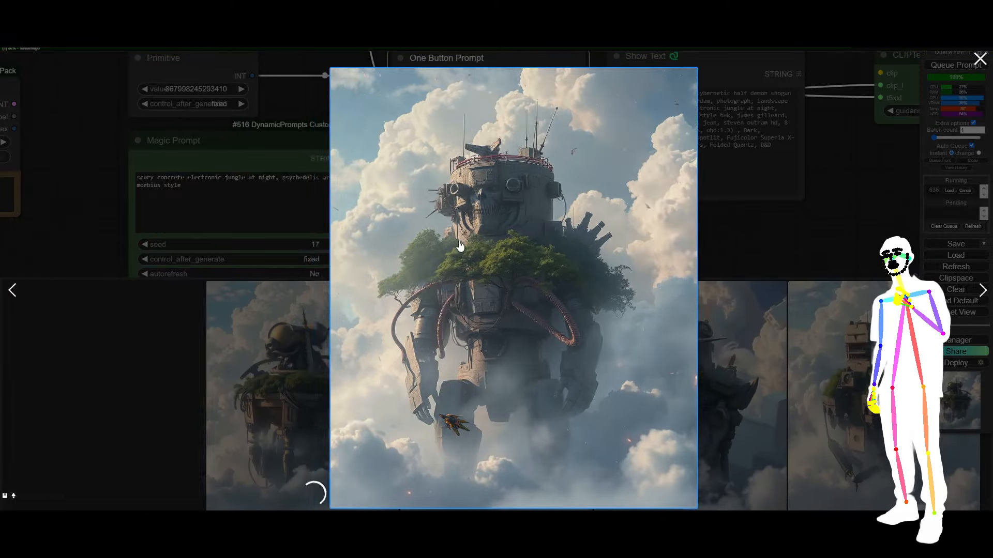
# Close the preview and inspect denoise 0.30 and shift 2.50 beside the robot batch
pyautogui.click(980, 58)
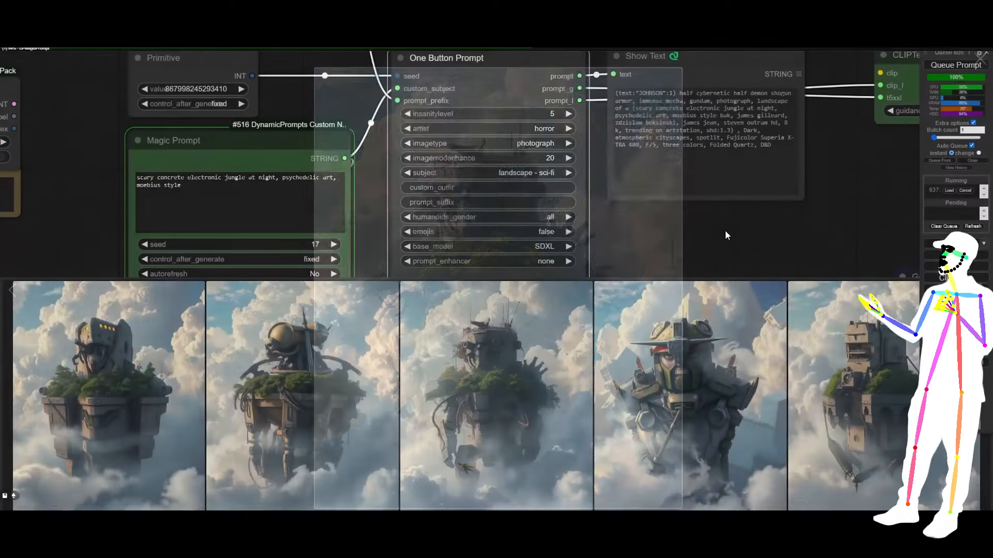
pyautogui.click(496, 396)
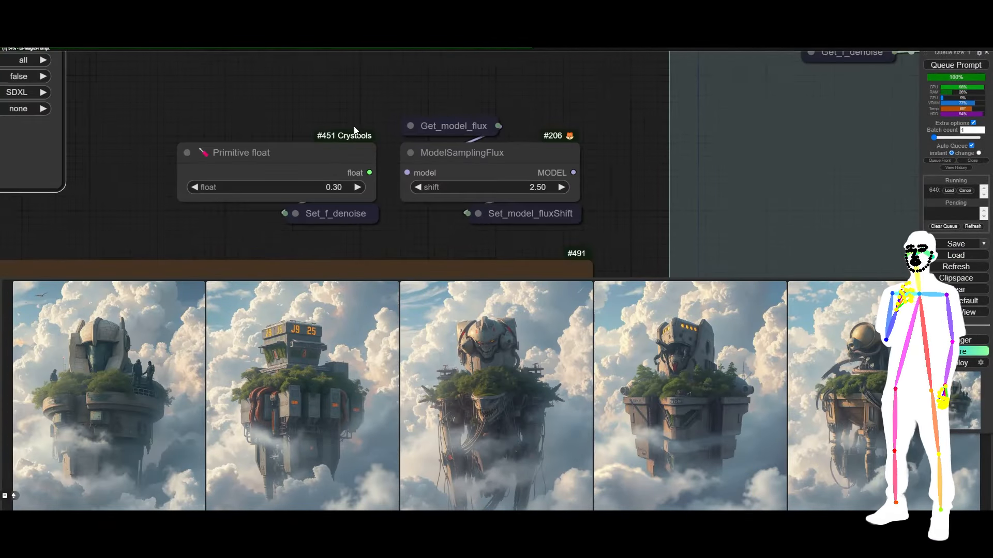
# Set denoise to 0.40 and Flux shift to 1.00, then open the newest result
pyautogui.click(358, 187)
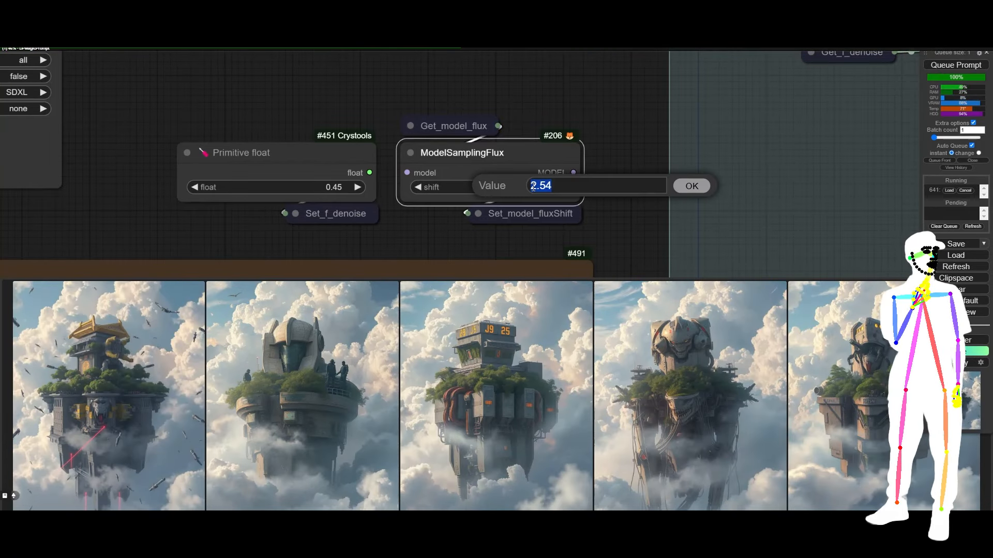
pyautogui.click(691, 185)
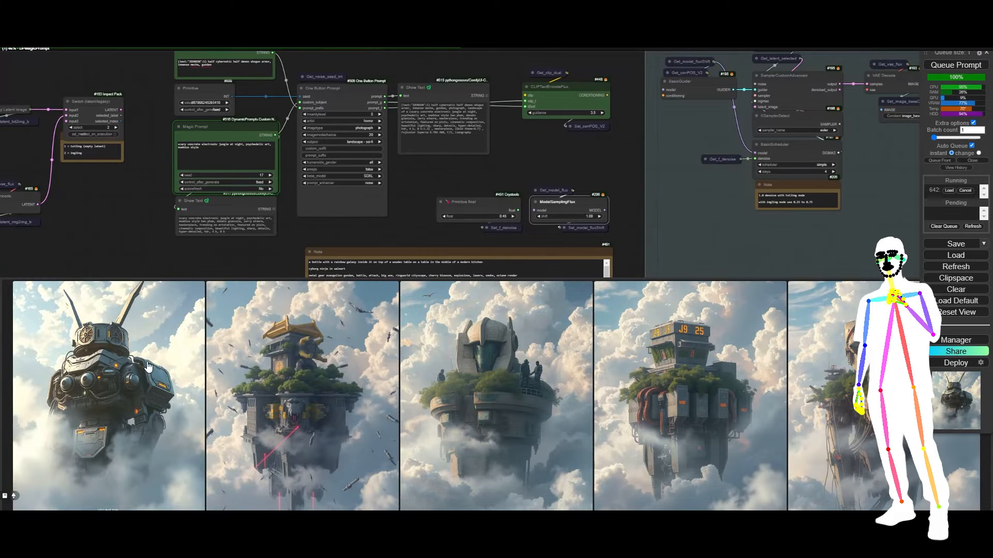
pyautogui.click(107, 392)
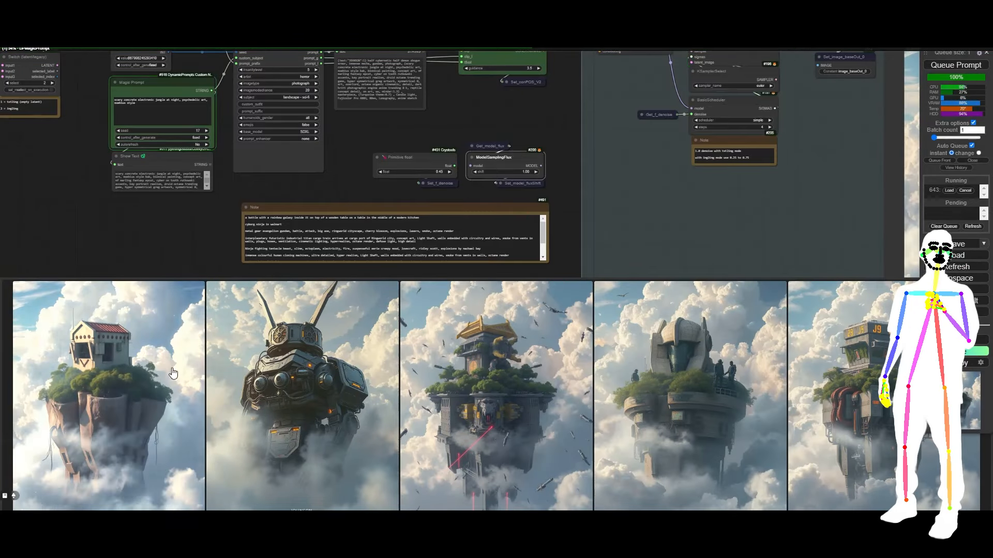
# Nudge the ModelSamplingFlux shift up to 1.20, leaving denoise at 0.40
pyautogui.click(107, 396)
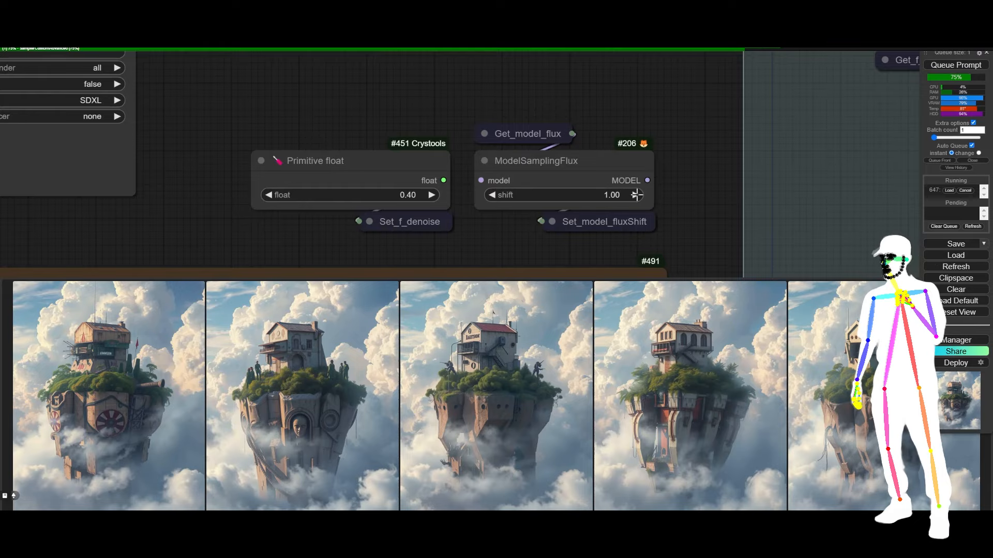
pyautogui.click(635, 195)
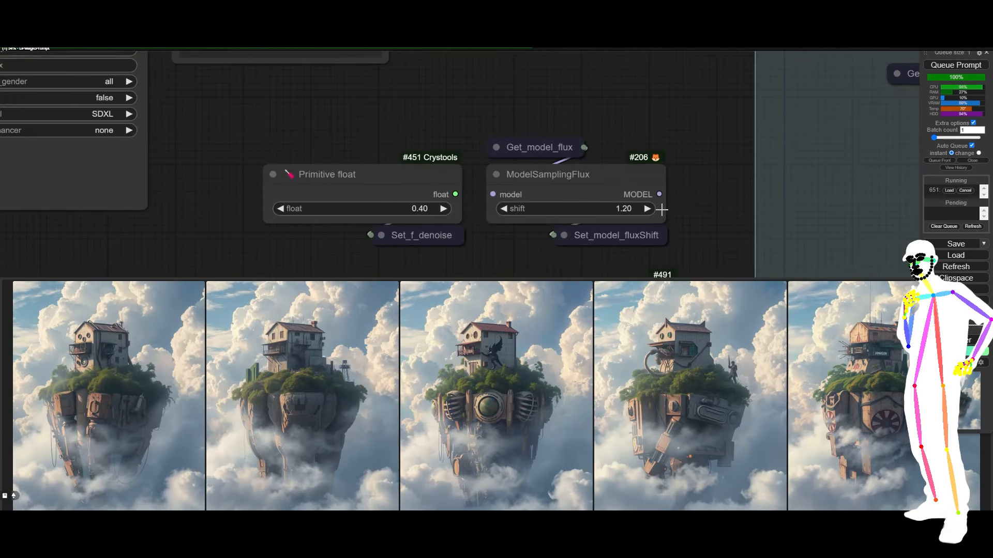
# Enter an exact Flux shift of 3.00 and bump denoise to 0.44
pyautogui.click(646, 209)
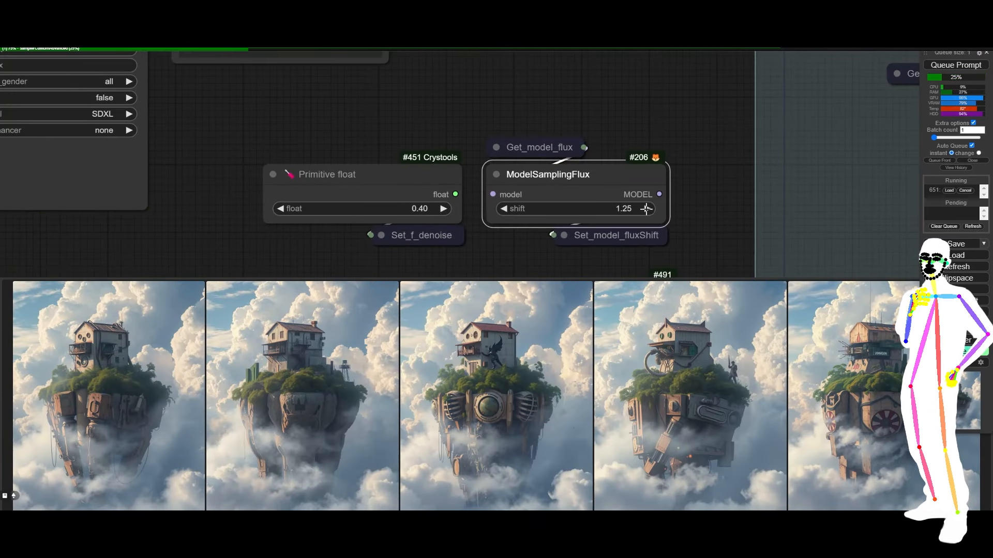
pyautogui.click(647, 209)
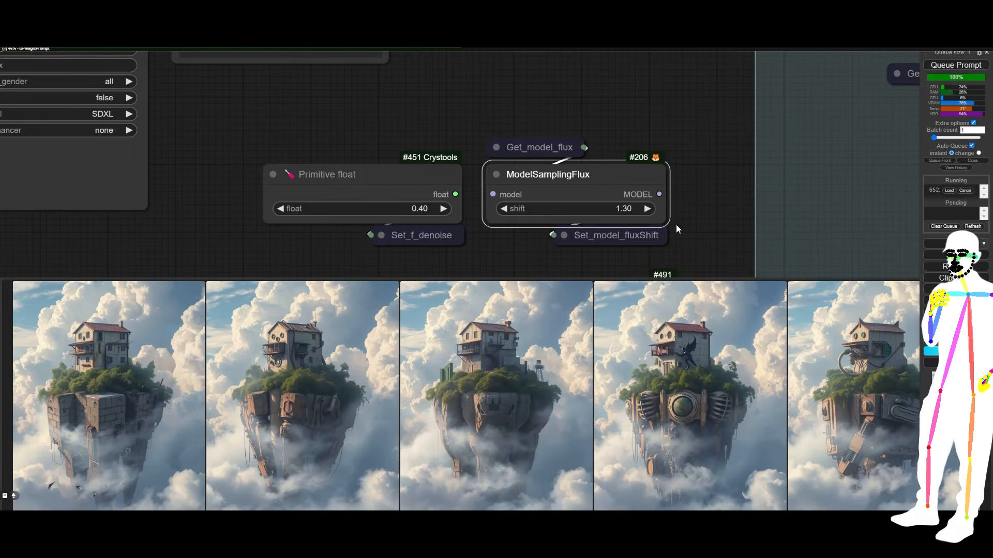
pyautogui.click(496, 392)
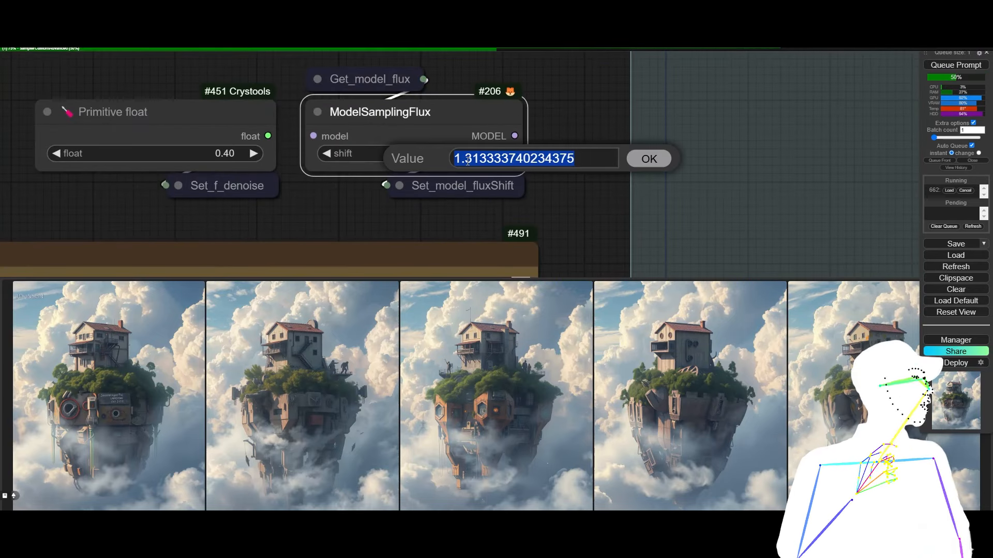
pyautogui.click(648, 158)
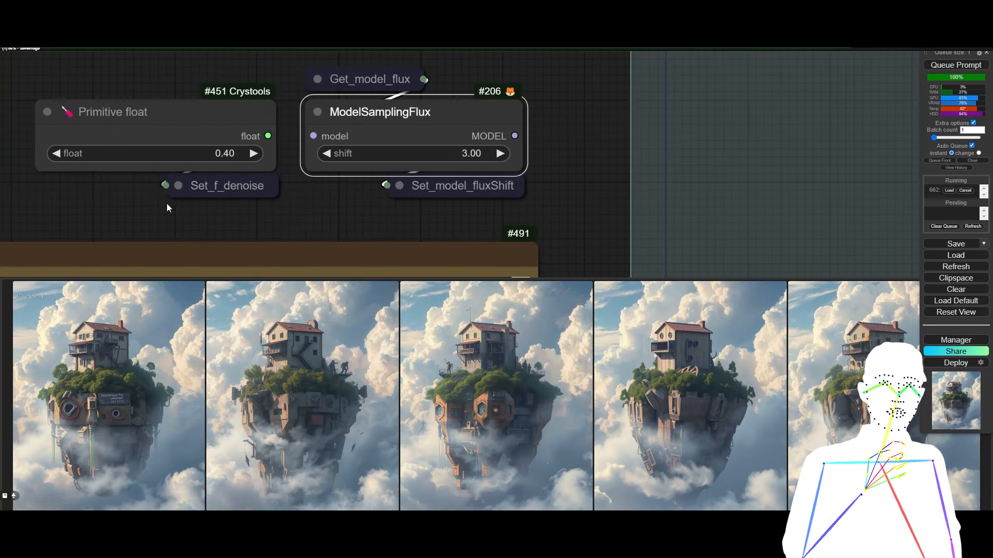
pyautogui.click(254, 153)
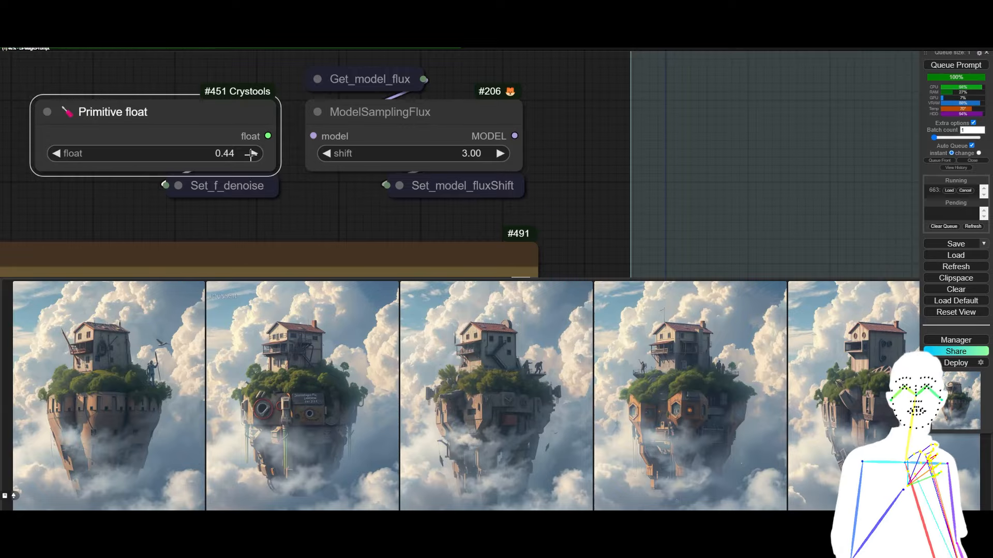